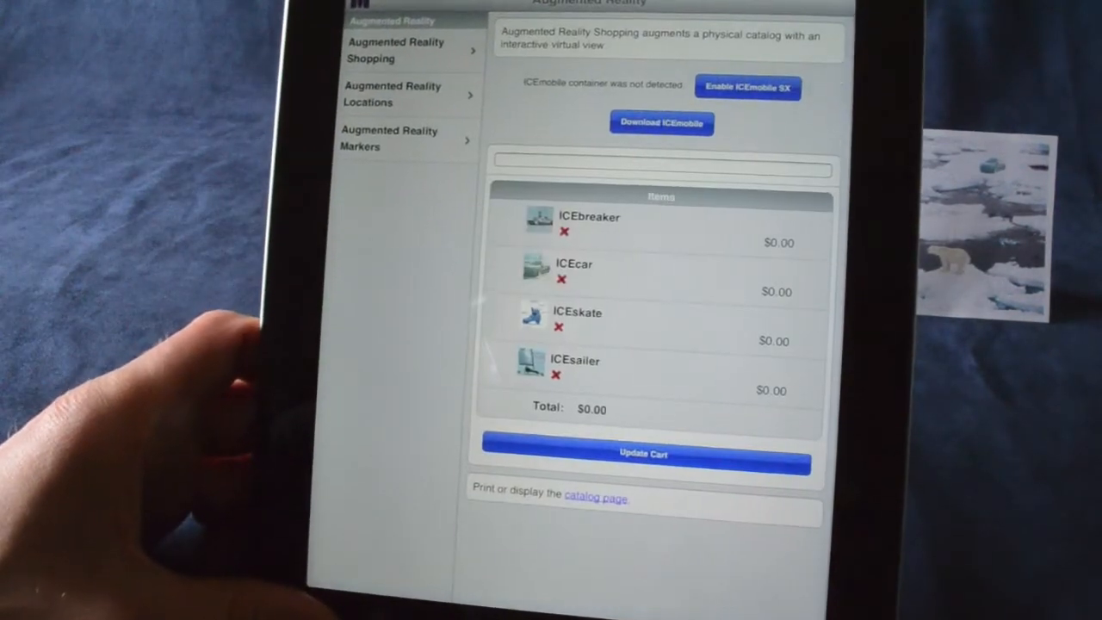
Enable the ICEmobile SX container and launch the augmented catalog view.
left_click(747, 86)
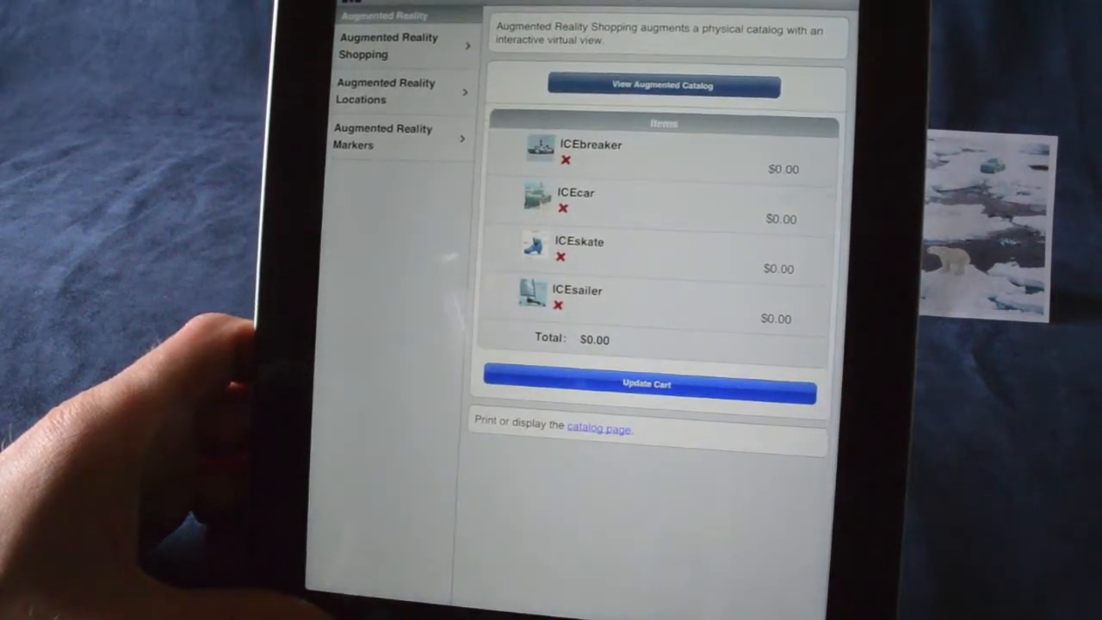
left_click(663, 86)
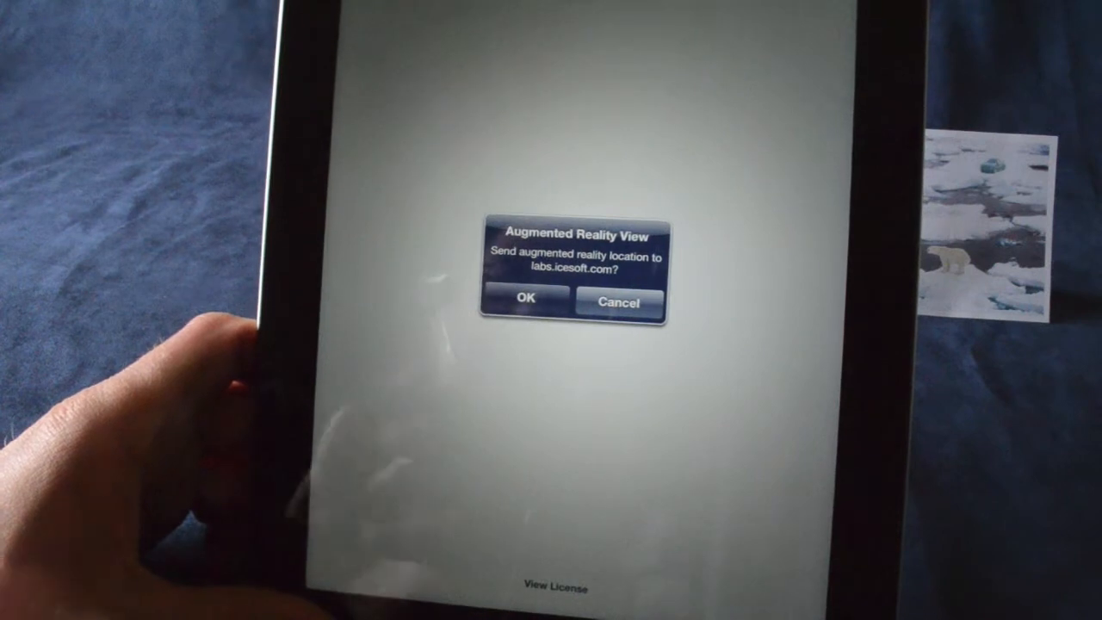
Allow sending the AR location to labs.icesoft.com, view the catalog and return to shopping.
left_click(523, 299)
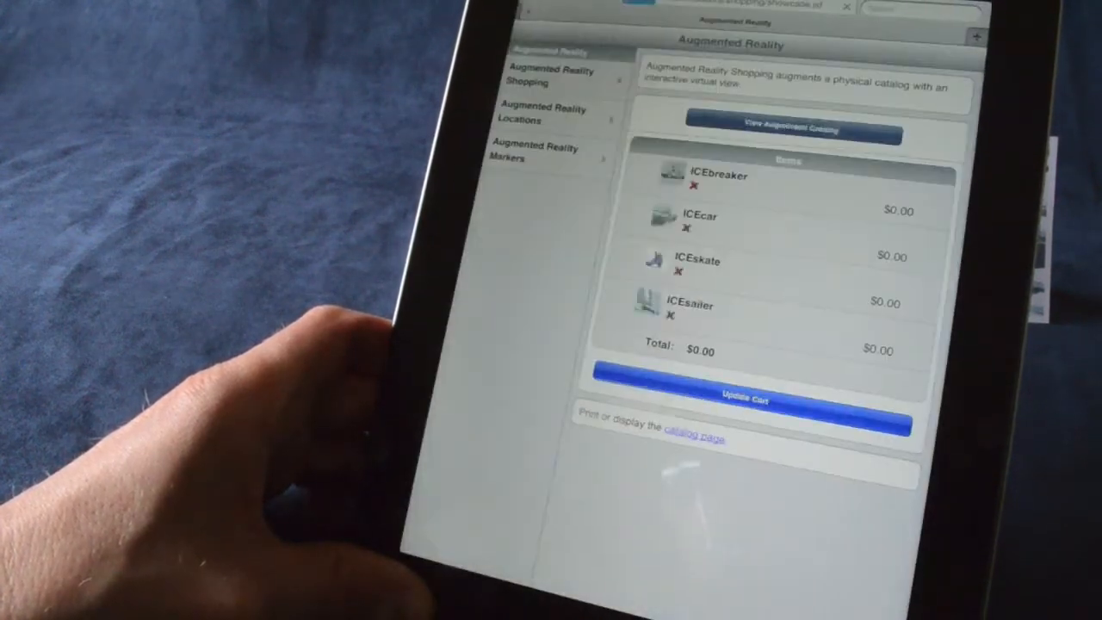
left_click(792, 127)
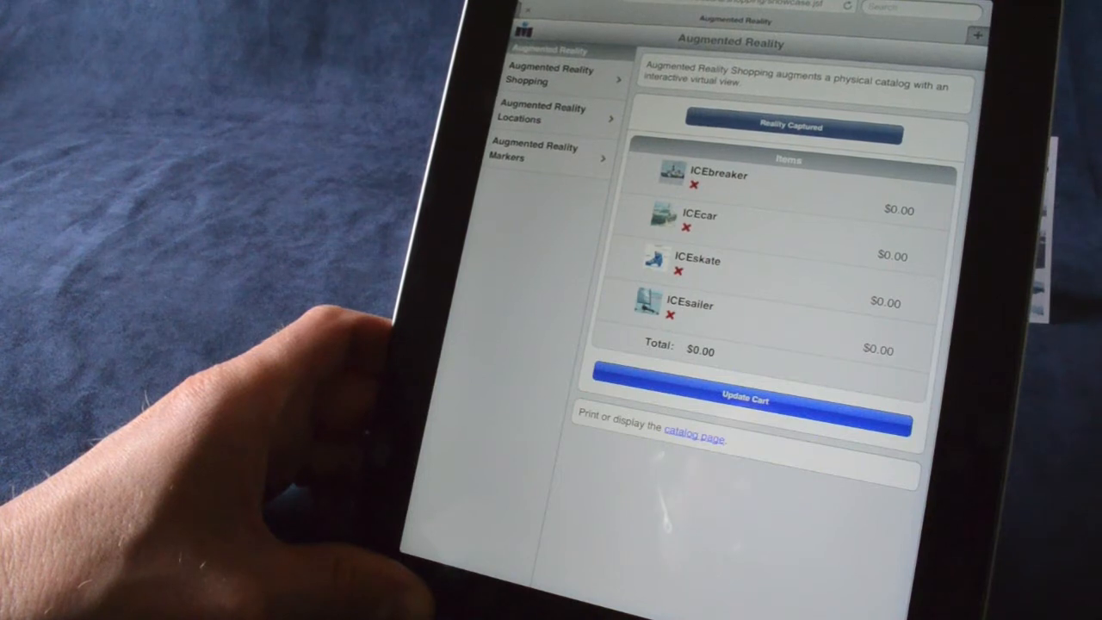